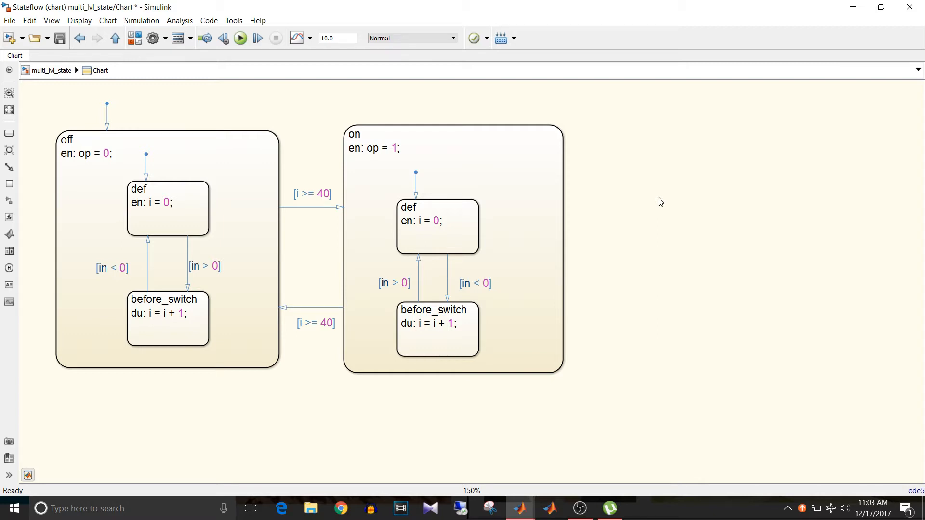
# Select the 'off' state in the chart
pyautogui.click(473, 174)
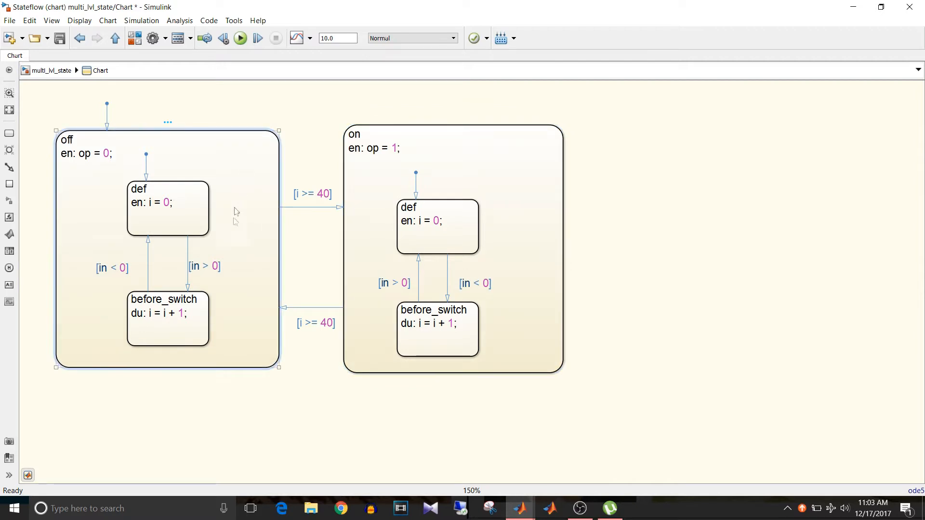
pyautogui.moveTo(232, 232)
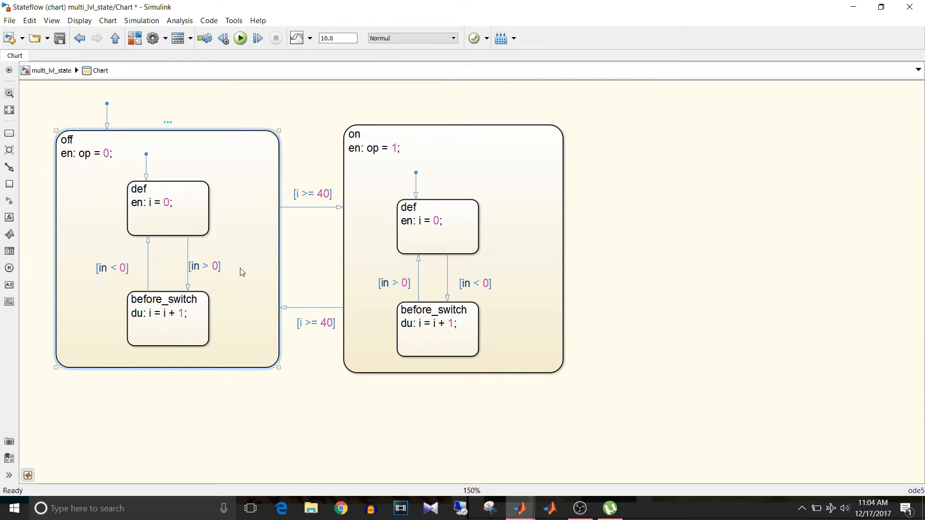
pyautogui.moveTo(244, 271)
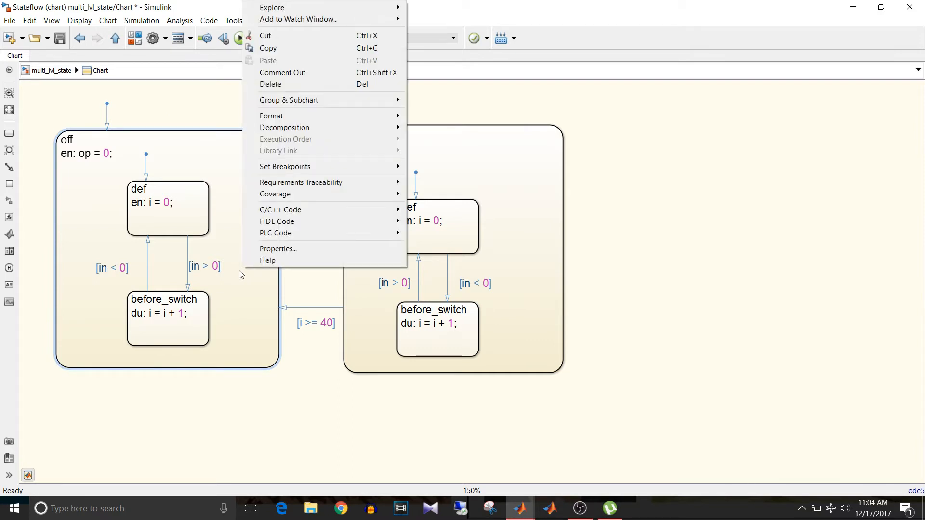
pyautogui.moveTo(290, 89)
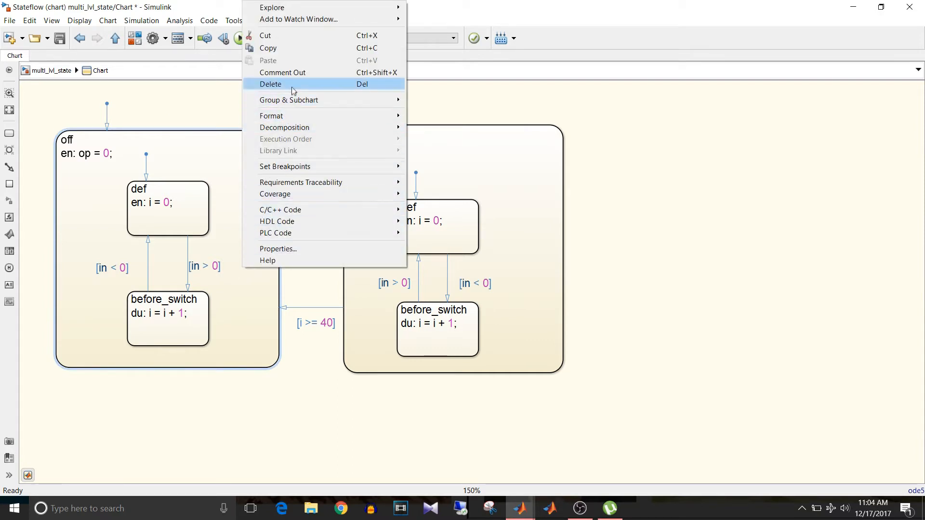
pyautogui.moveTo(289, 99)
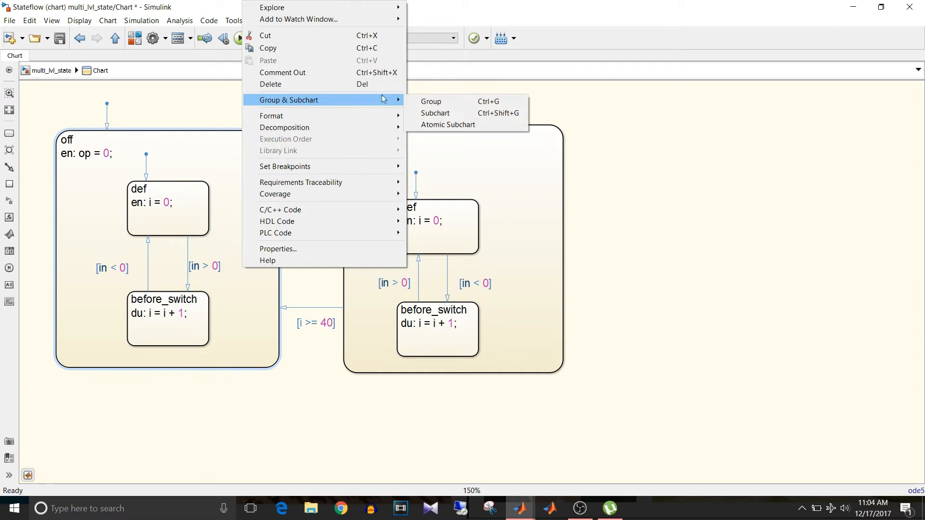
pyautogui.moveTo(435, 113)
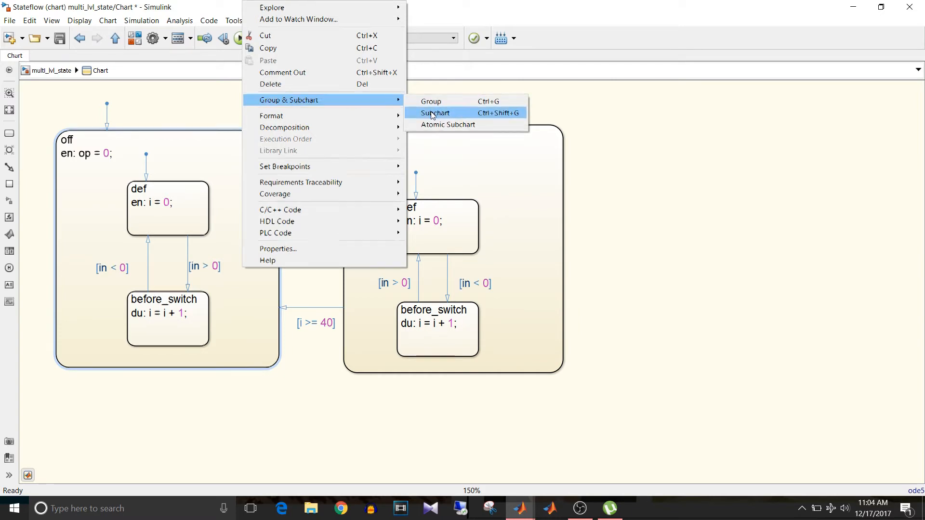
# Choose Subchart from the Group & Subchart menu for the 'off' state
pyautogui.click(435, 113)
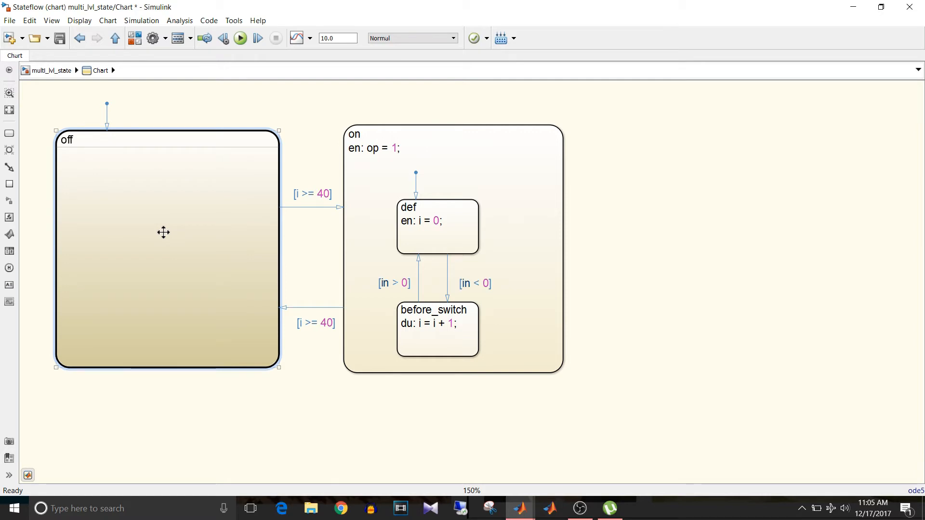
pyautogui.doubleClick(163, 232)
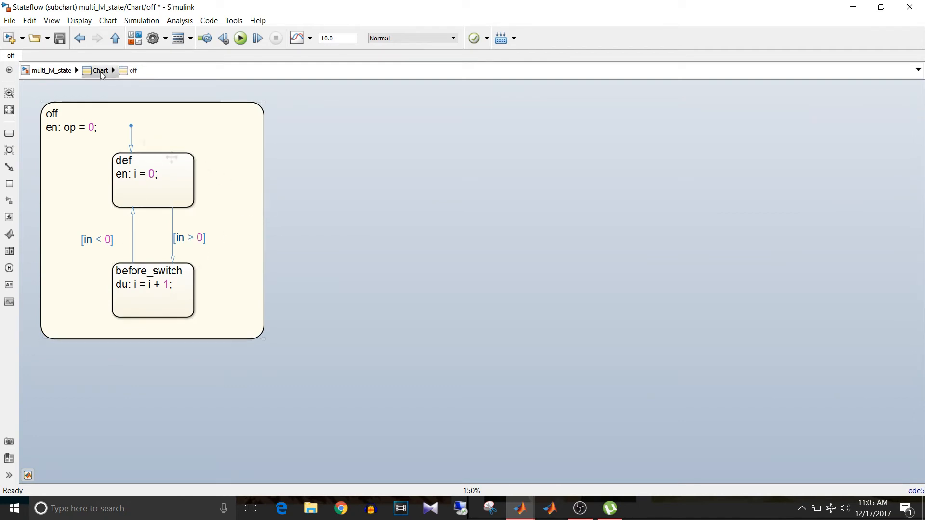
pyautogui.click(100, 71)
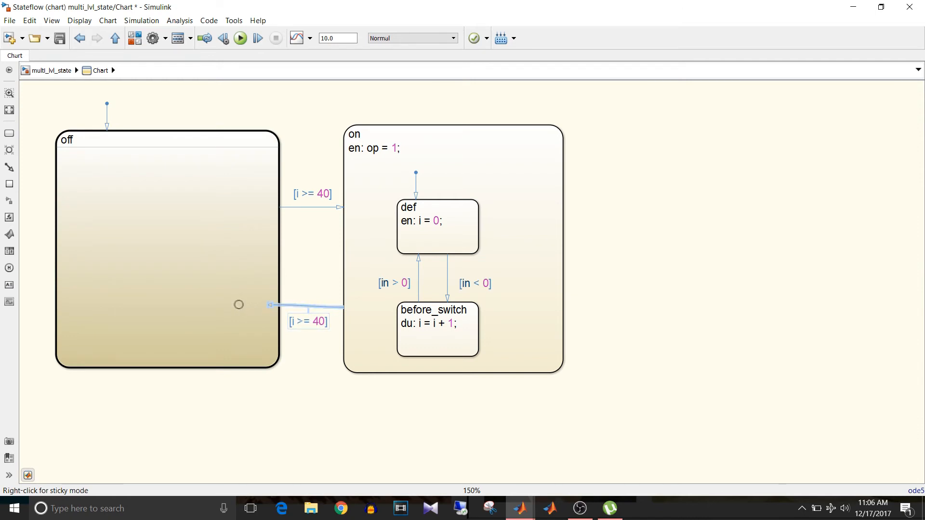
# Drag the end of the [i >= 40] transition from 'on' into the 'off' subchart
pyautogui.click(232, 307)
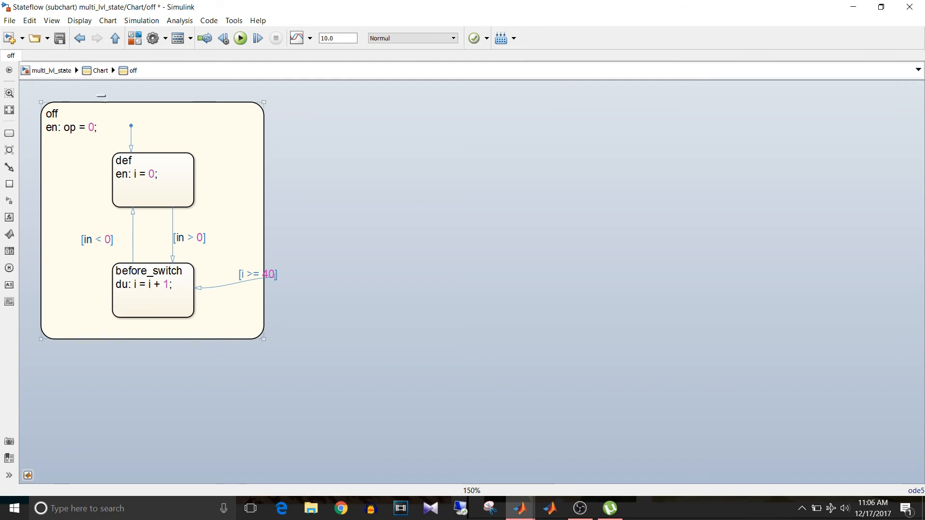
pyautogui.moveTo(103, 101)
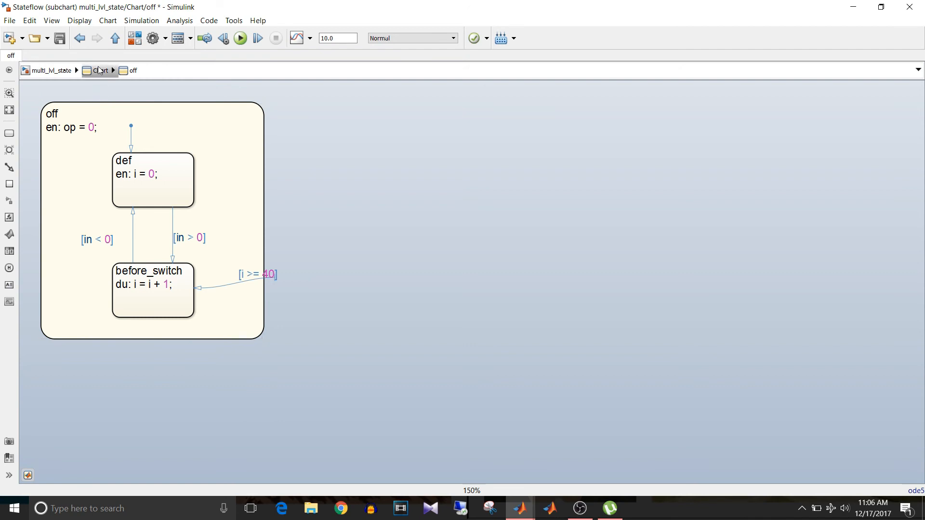
# Return to the top-level chart via the Chart breadcrumb
pyautogui.click(101, 70)
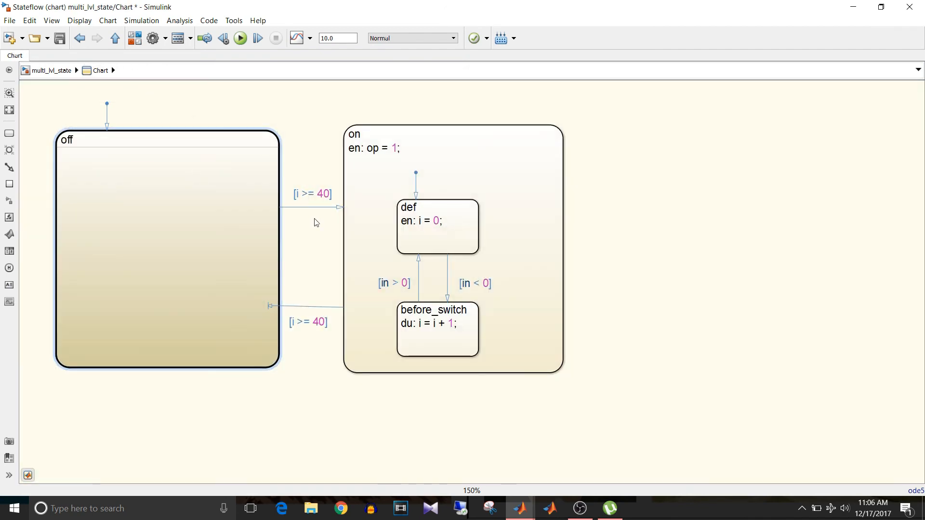